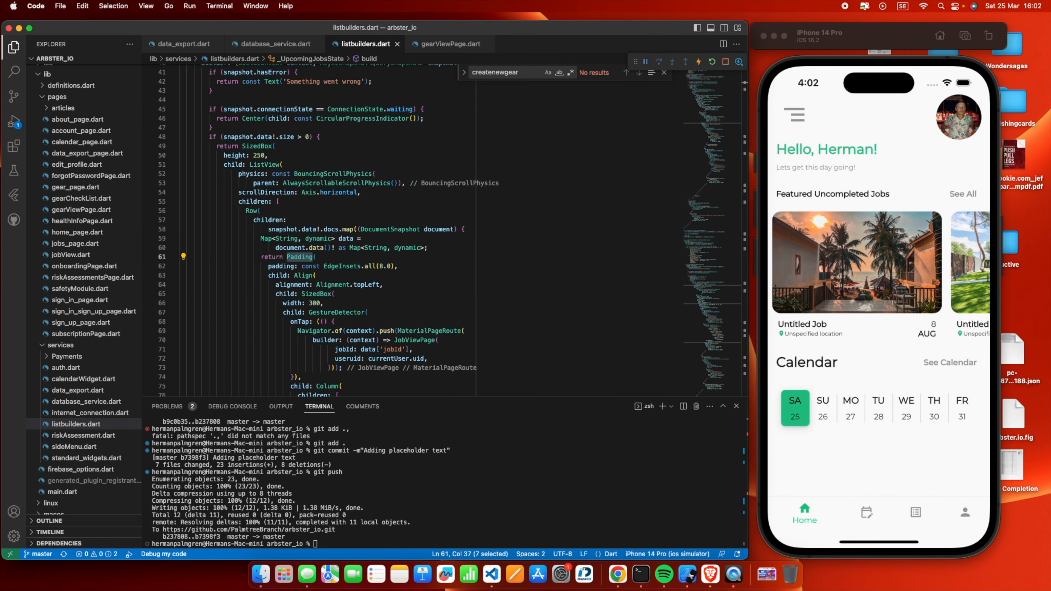
{"action": "scroll", "scroll_direction": "down", "scroll_amount": 3}
{"action": "type", "text": "itemBuilder: (context, index) {"}
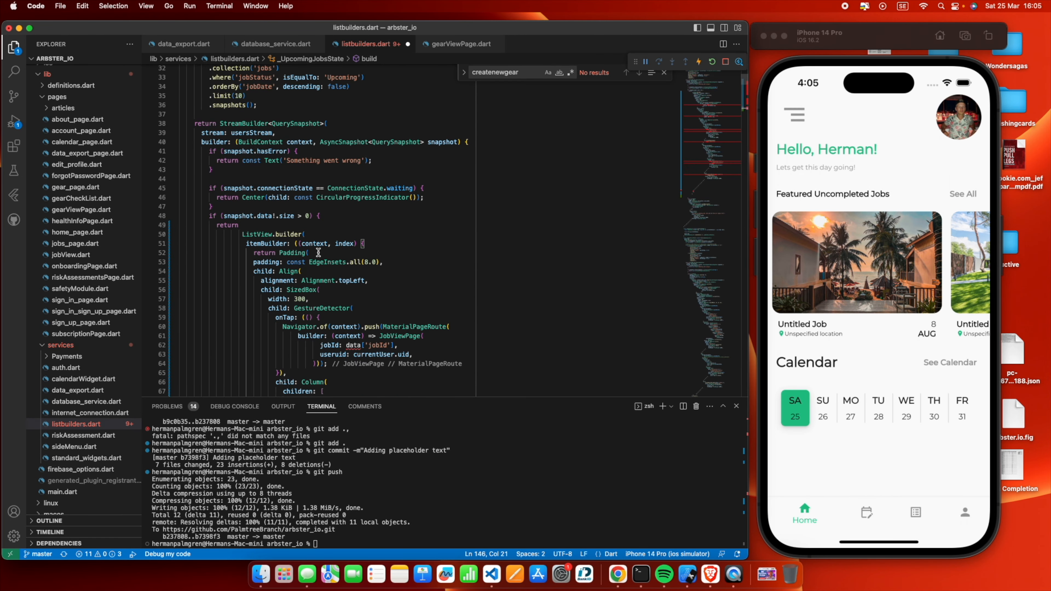
{"action": "scroll", "scroll_direction": "up", "scroll_amount": 3}
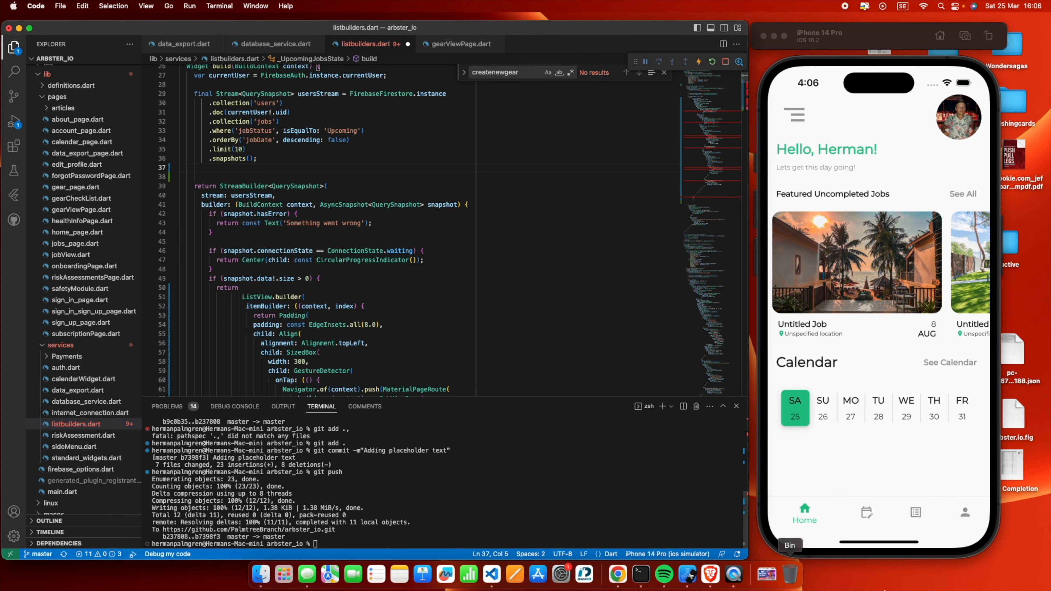